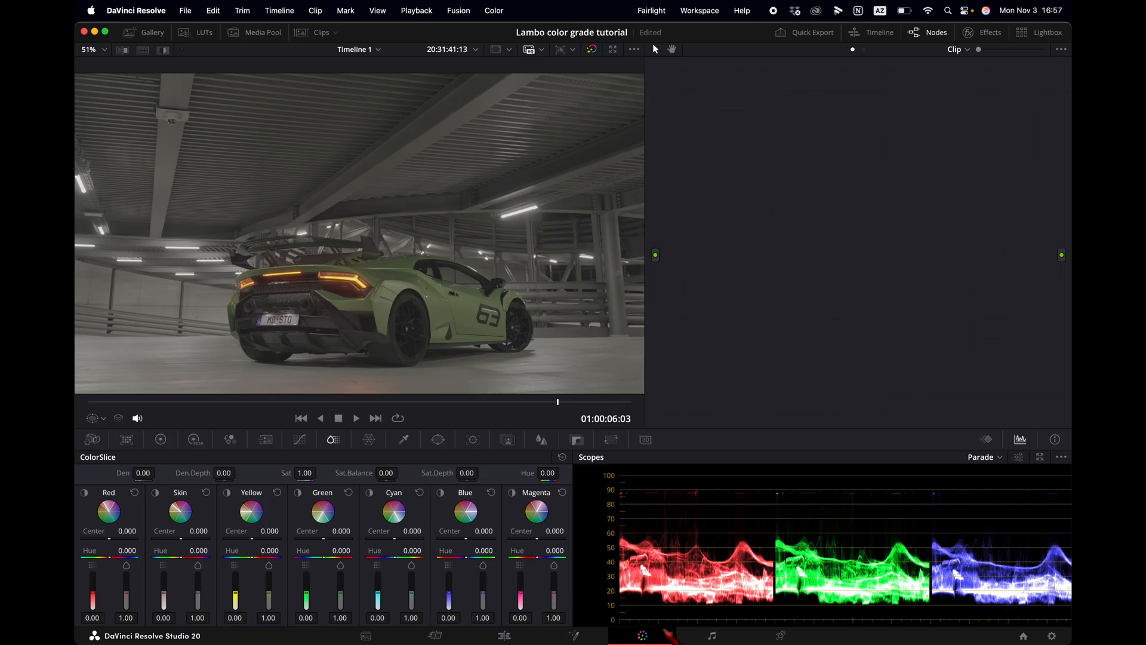
Step: Apply the saved power grade still from the Gallery to the Lambo clip
{"action": "left_click", "coordinate": [144, 33]}
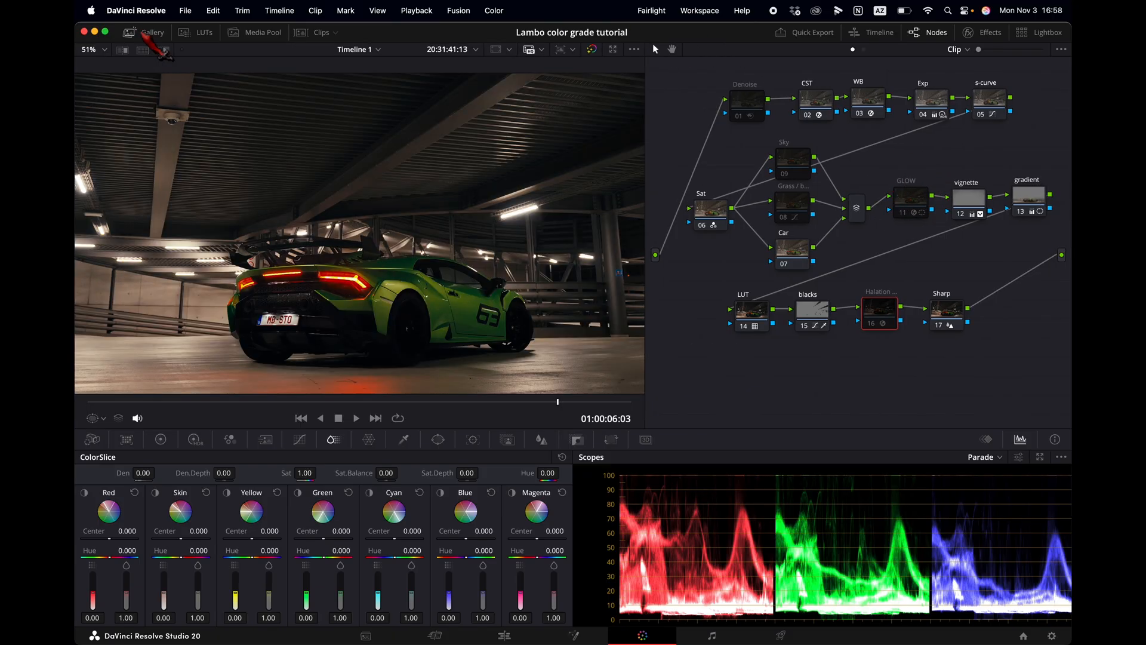
{"action": "mouse_move", "coordinate": [345, 304]}
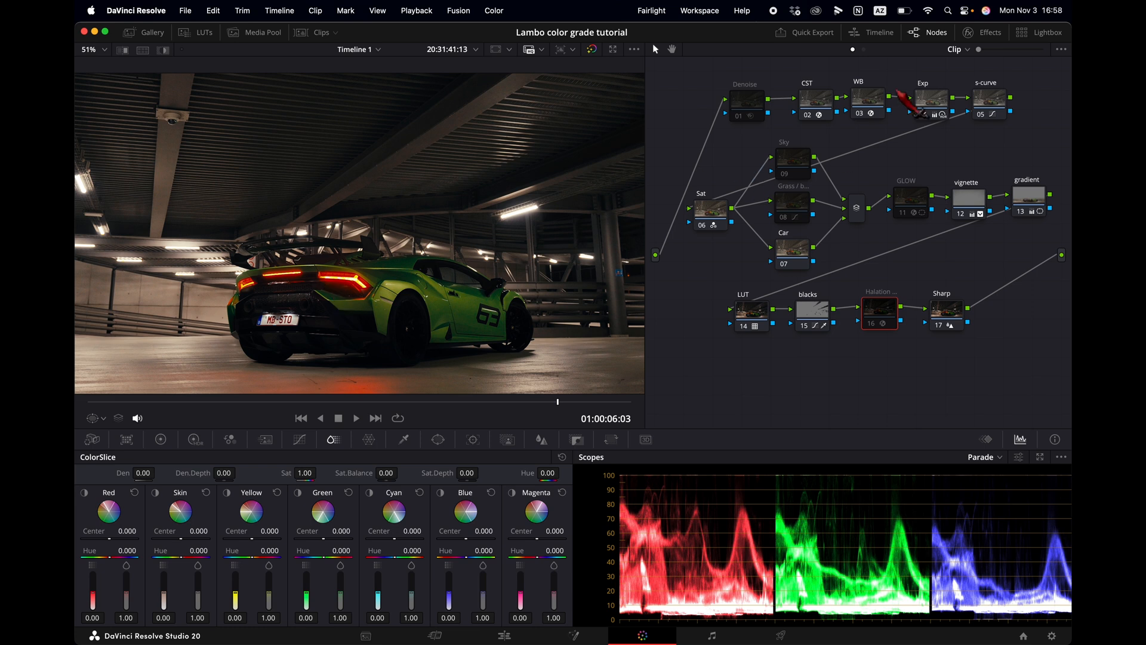
Step: Lower the WB node's Chromatic Adaptation source temperature from 6106 K to 4126 K
{"action": "left_click", "coordinate": [867, 101]}
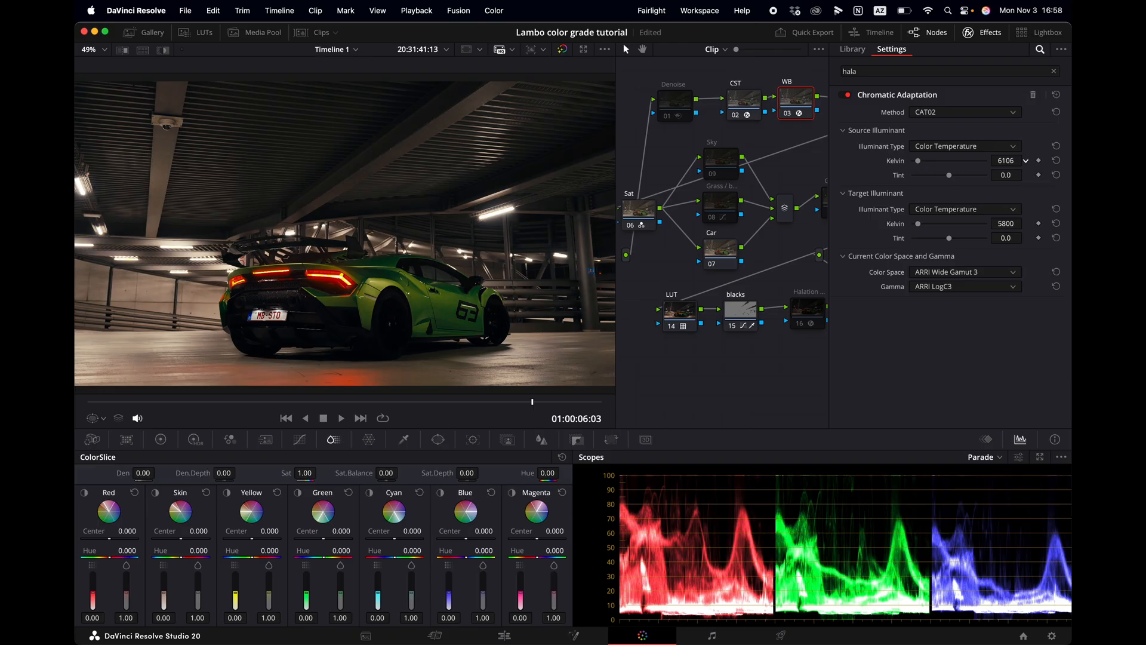
{"action": "left_click_drag", "start_coordinate": [973, 160], "coordinate": [938, 160]}
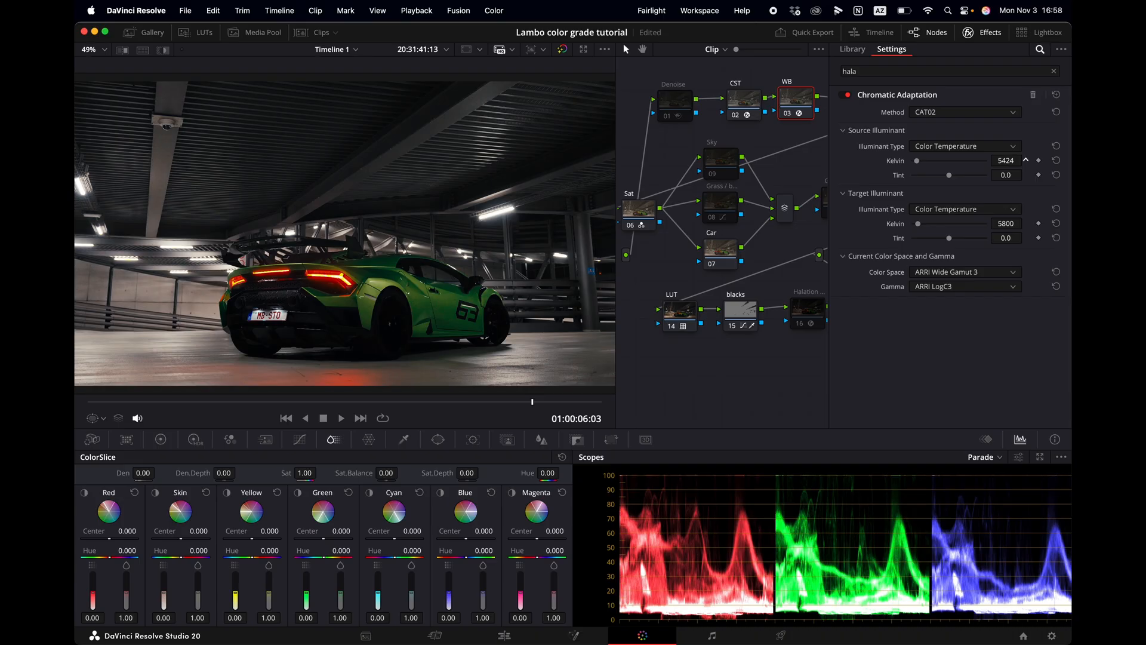
{"action": "left_click_drag", "start_coordinate": [993, 160], "coordinate": [950, 160]}
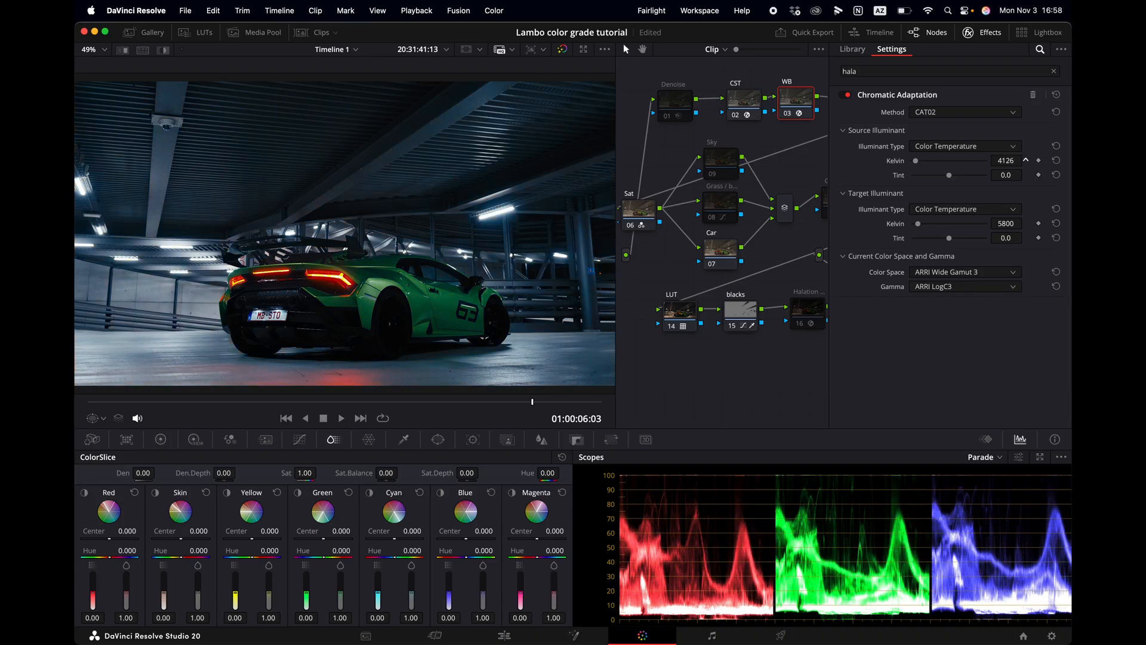
{"action": "left_click", "coordinate": [1005, 160]}
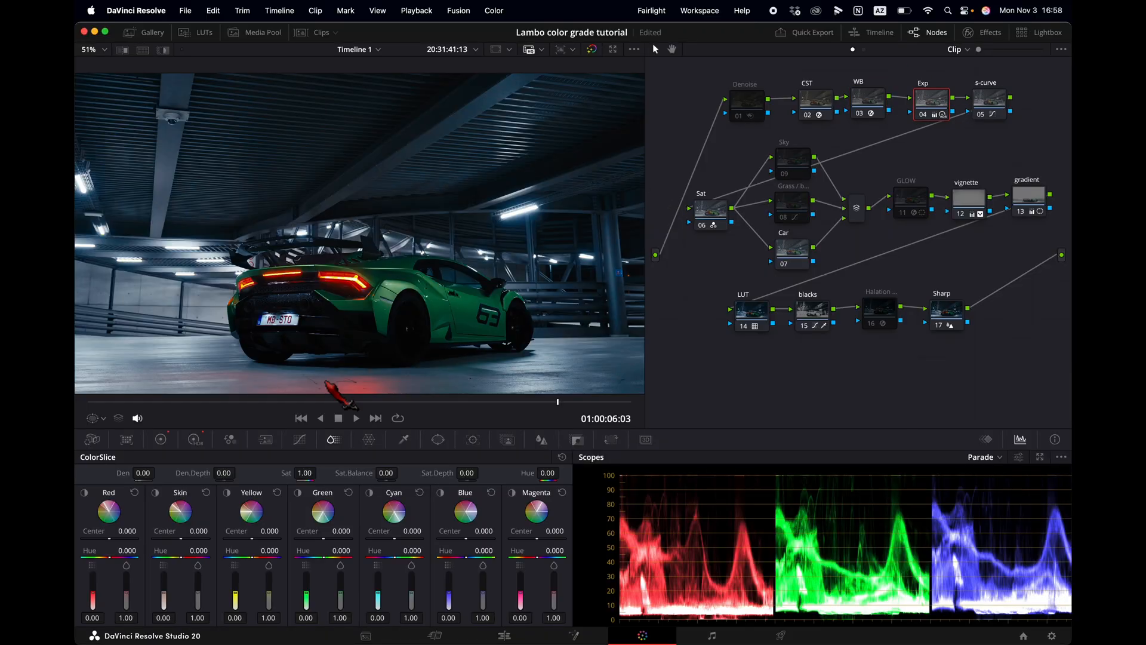
Step: Raise the Exp node's HDR Global exposure to 1.75
{"action": "left_click", "coordinate": [160, 439]}
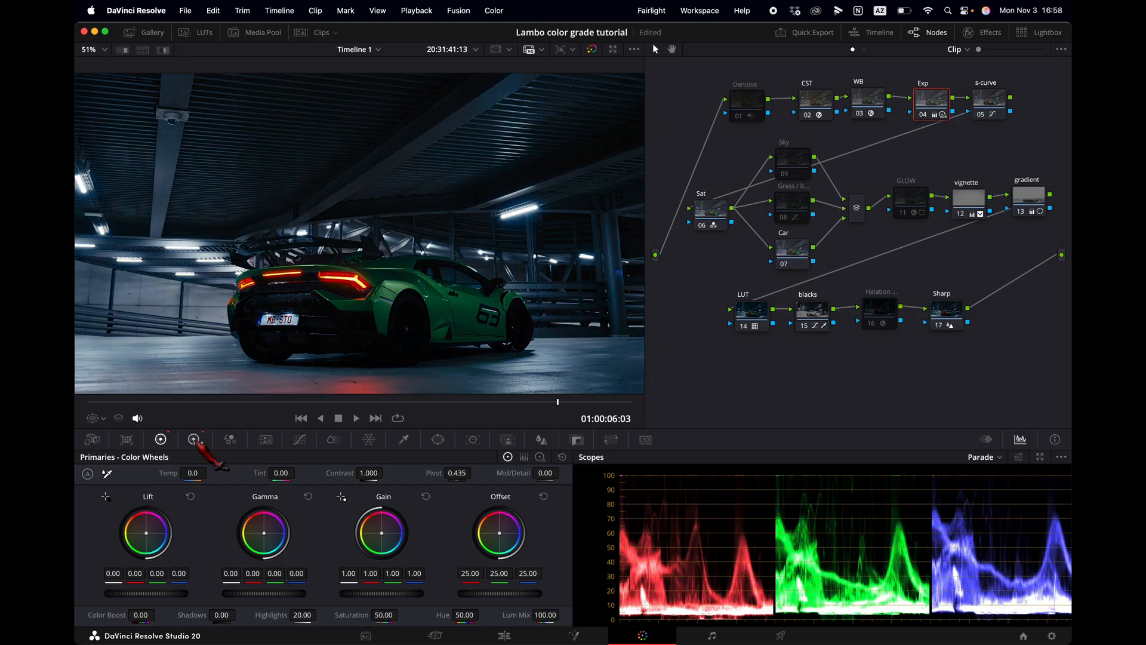
{"action": "left_click", "coordinate": [195, 440]}
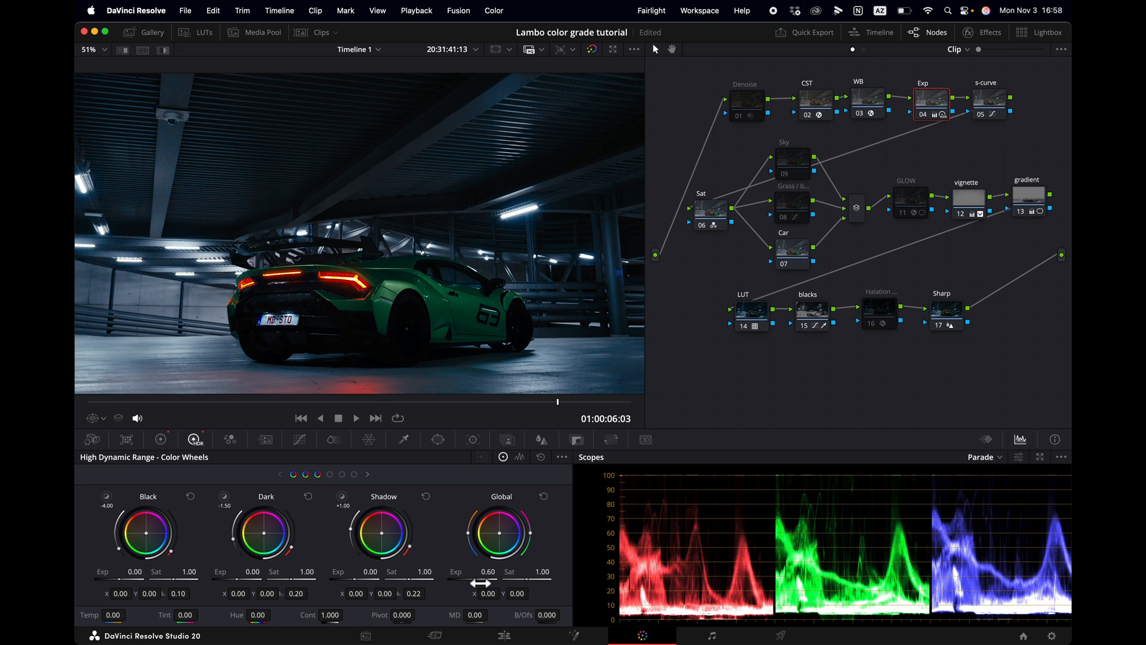
{"action": "left_click_drag", "start_coordinate": [483, 583], "coordinate": [511, 583]}
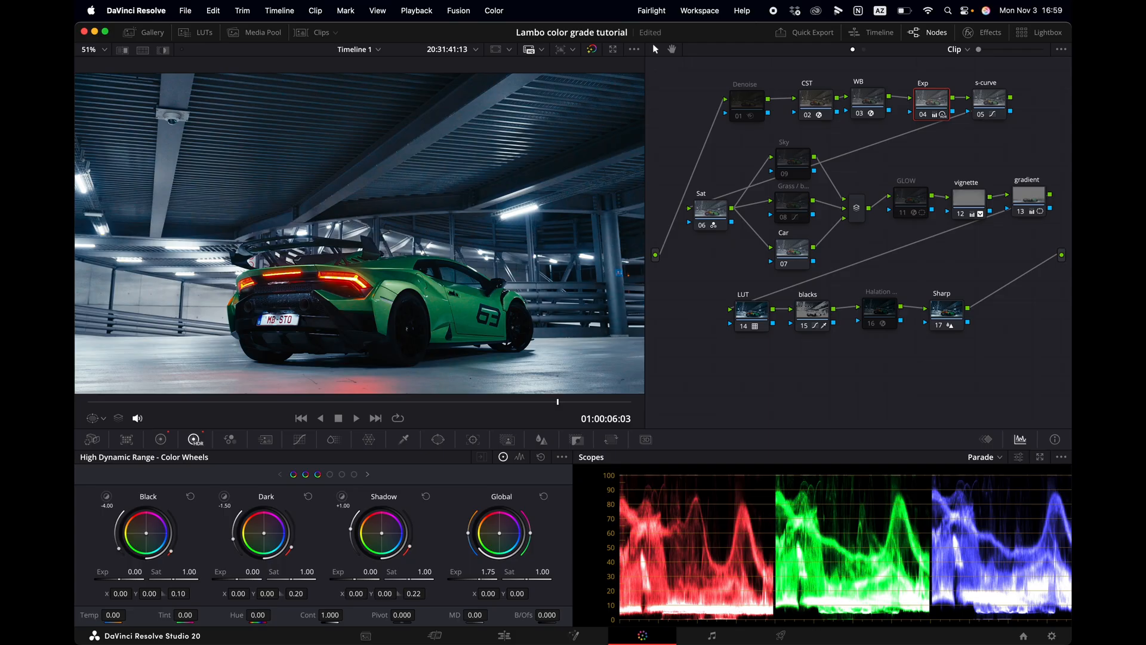
{"action": "mouse_move", "coordinate": [706, 505]}
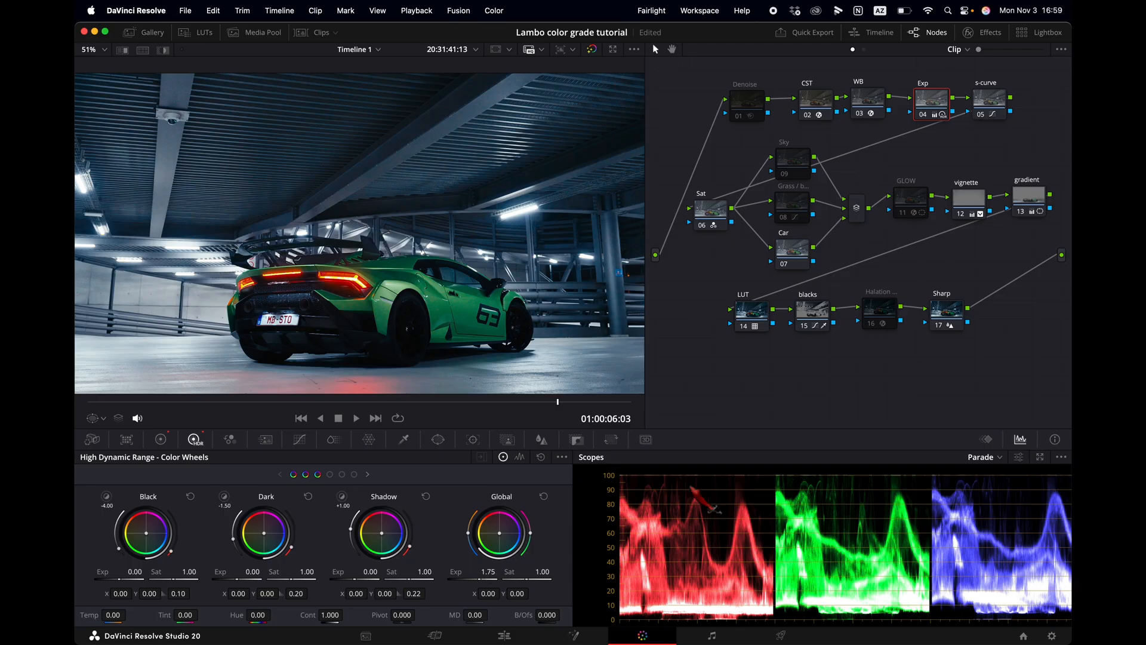
{"action": "mouse_move", "coordinate": [939, 548]}
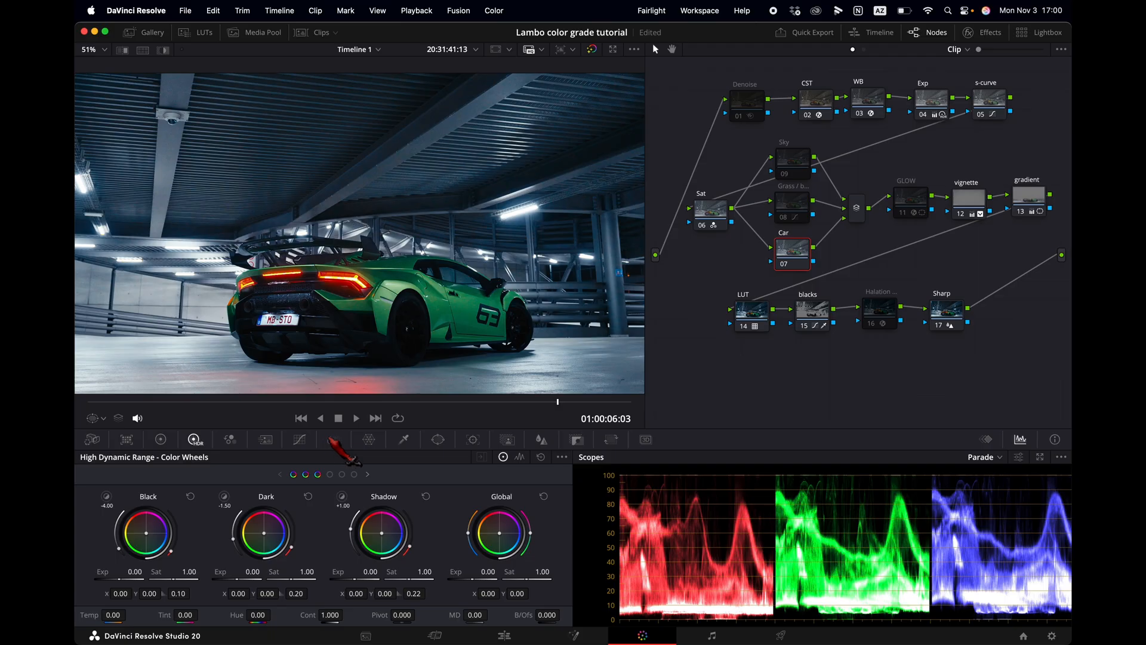
Step: Boost the Car node's ColorSlice green saturation to 1.70
{"action": "left_click", "coordinate": [332, 439]}
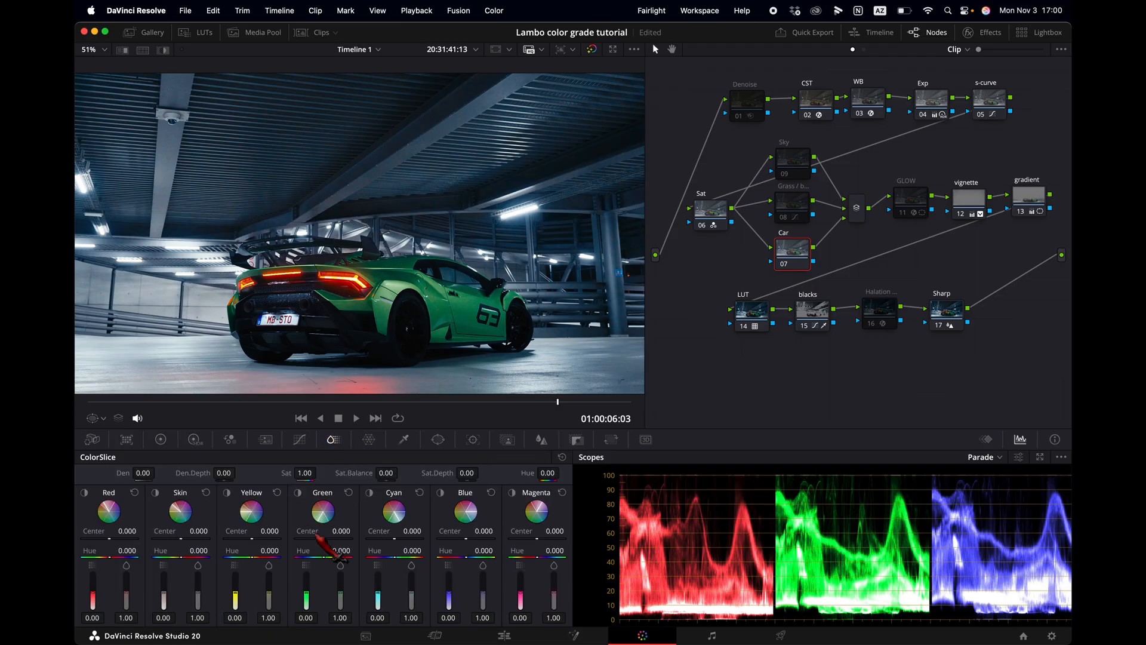
{"action": "mouse_move", "coordinate": [358, 592]}
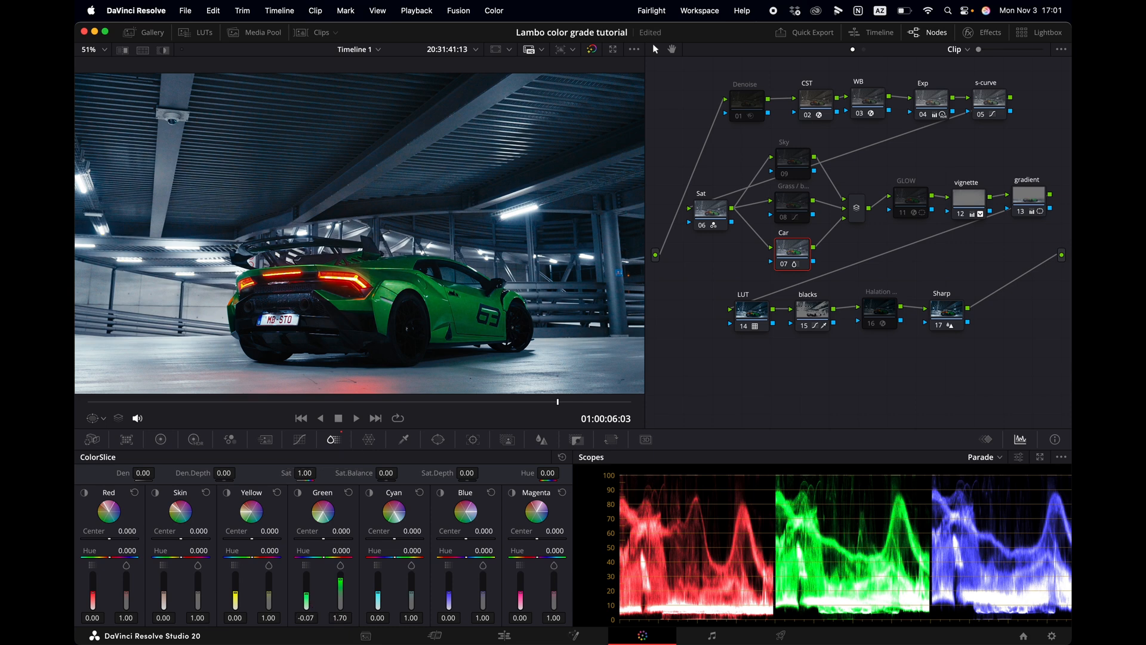
{"action": "left_click_drag", "start_coordinate": [316, 585], "coordinate": [315, 603]}
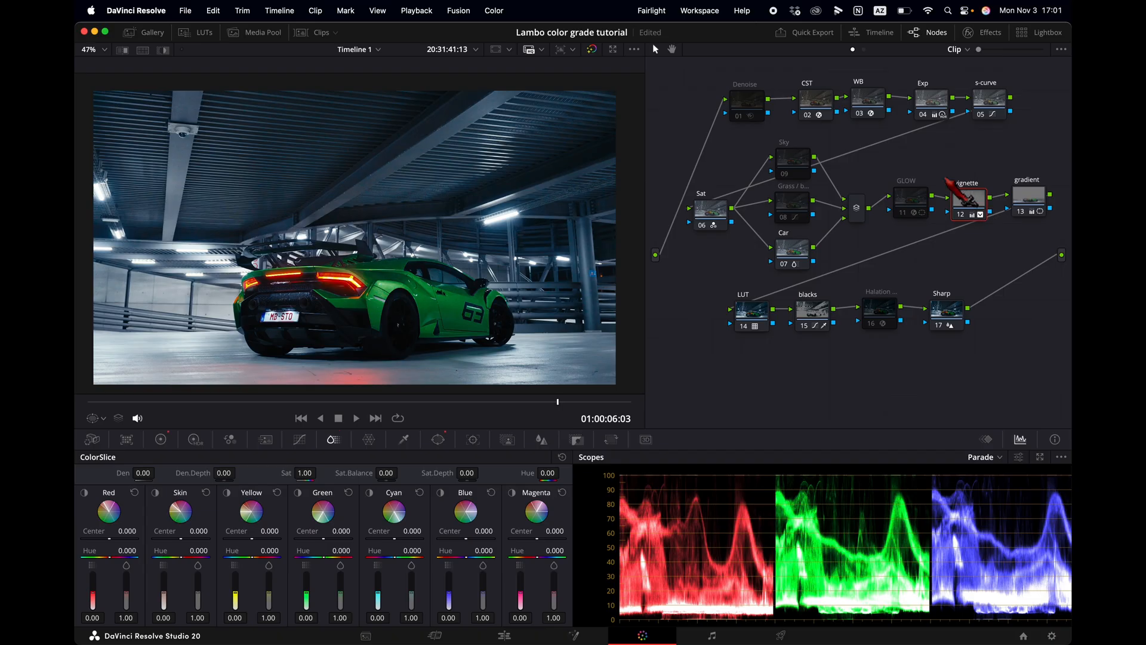
Step: Recentre the vignette node's circle window on the car in the viewer
{"action": "left_click", "coordinate": [436, 439]}
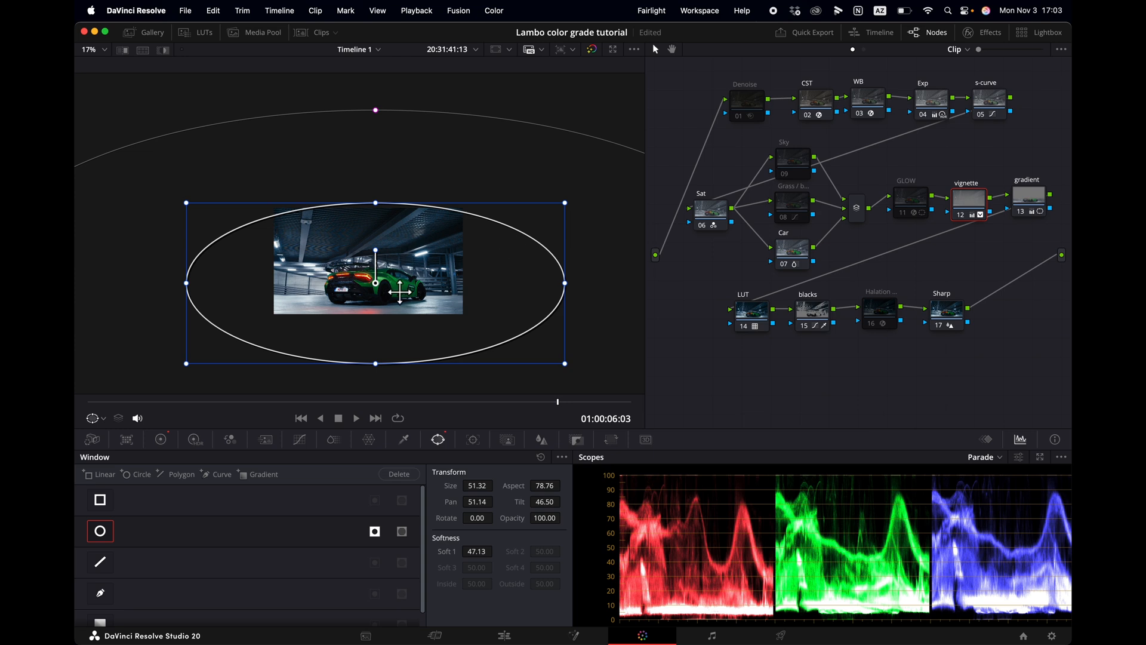
{"action": "left_click_drag", "start_coordinate": [400, 293], "coordinate": [395, 296]}
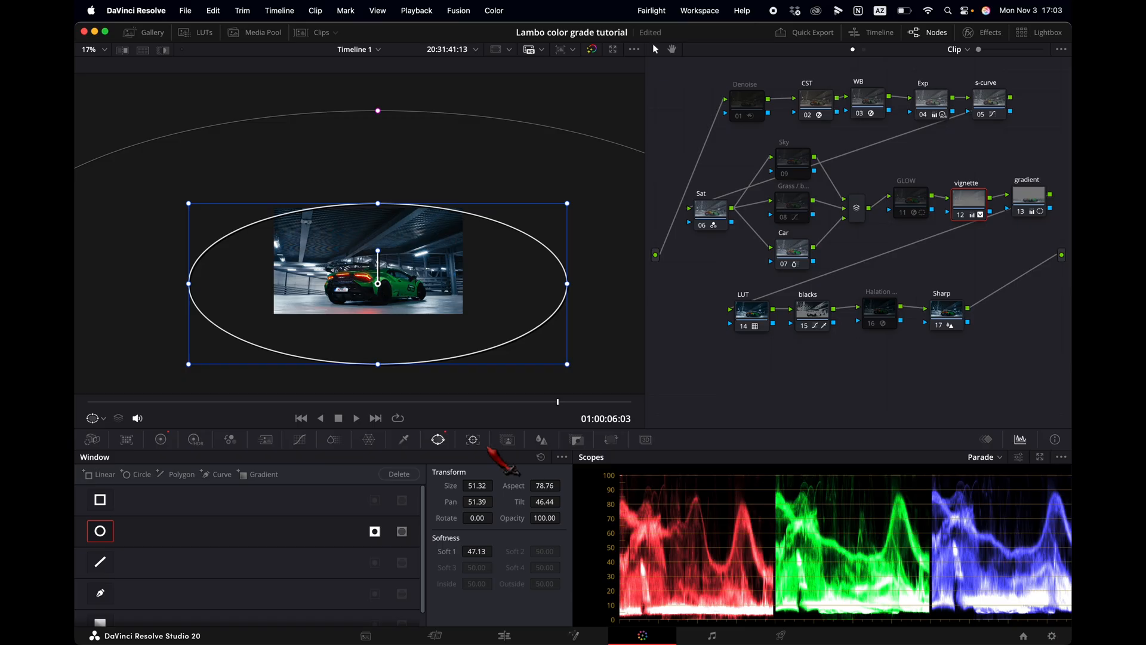
{"action": "left_click", "coordinate": [472, 439]}
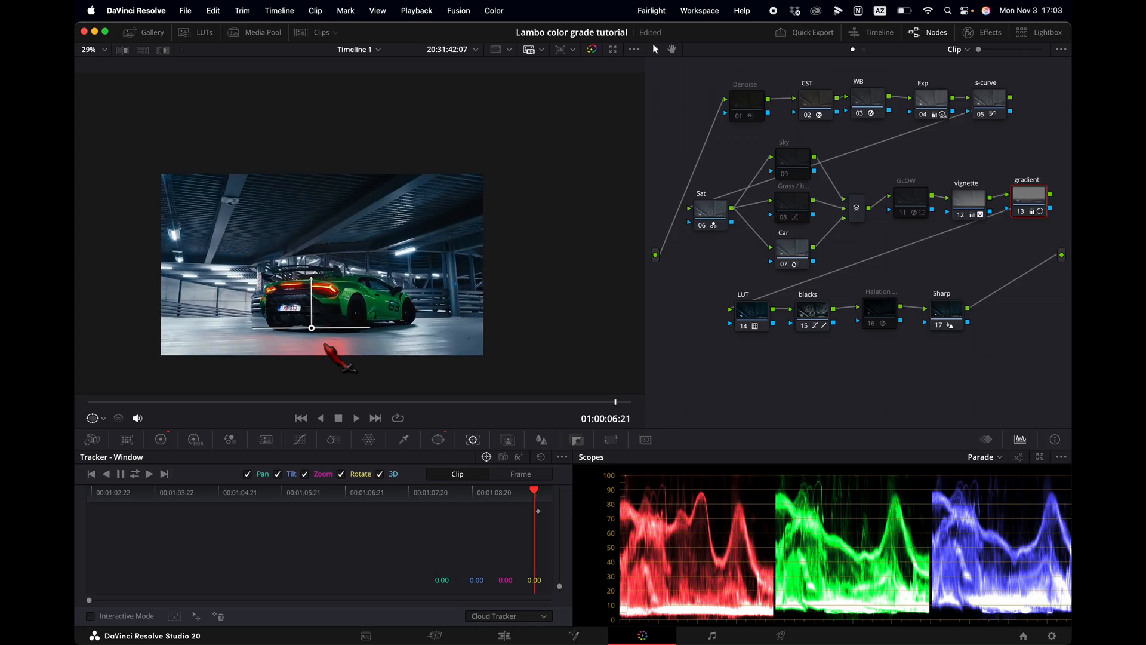
{"action": "mouse_move", "coordinate": [522, 350]}
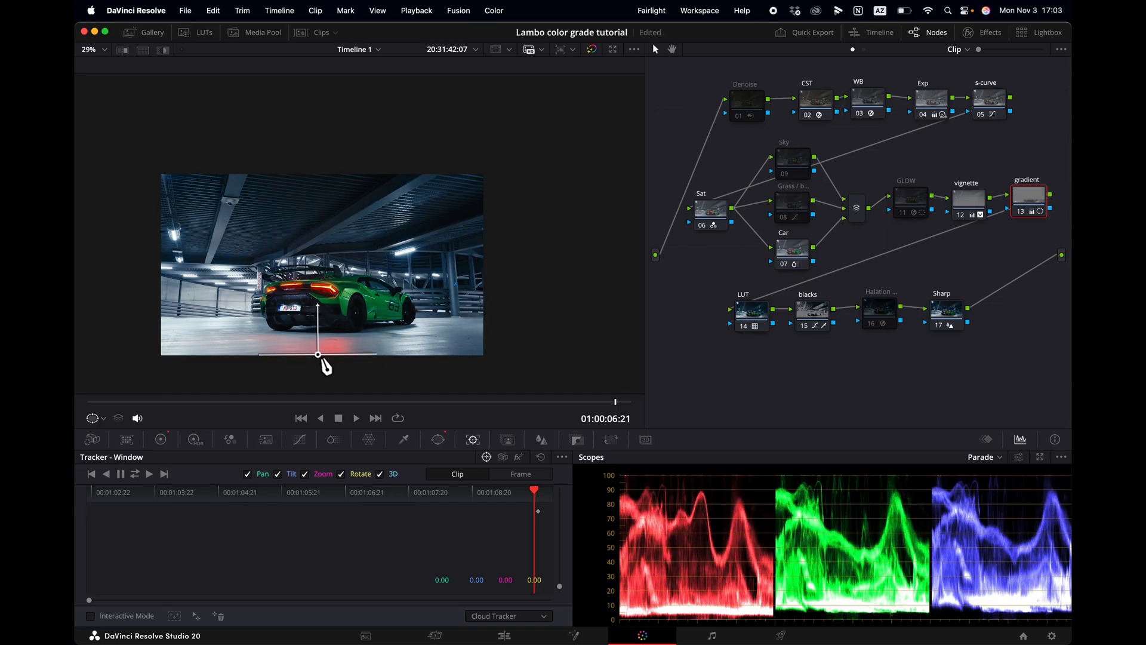
Step: Drag the gradient window down to the frame's bottom edge and preview playback
{"action": "left_click_drag", "start_coordinate": [318, 354], "coordinate": [316, 303]}
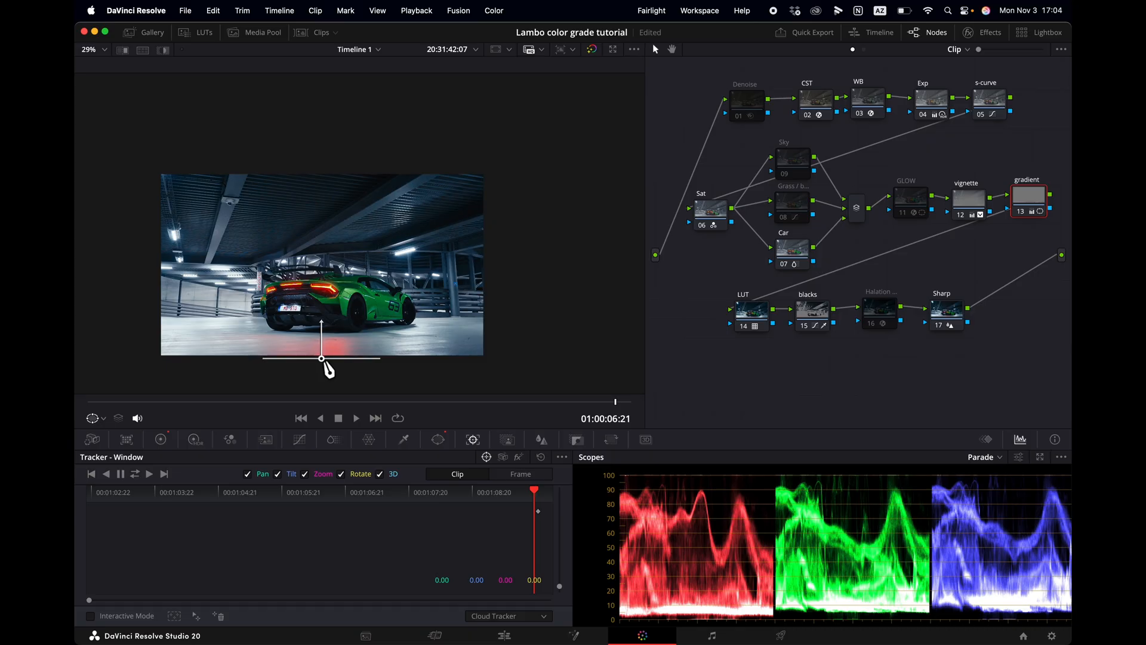
{"action": "left_click", "coordinate": [134, 473]}
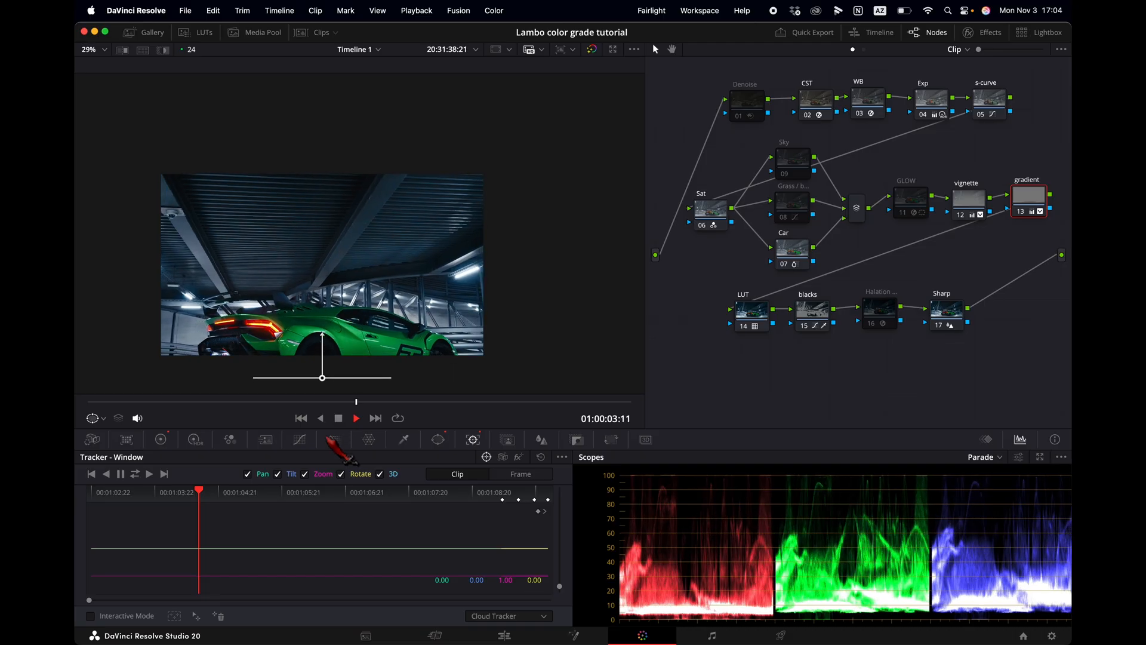
{"action": "left_click", "coordinate": [356, 418]}
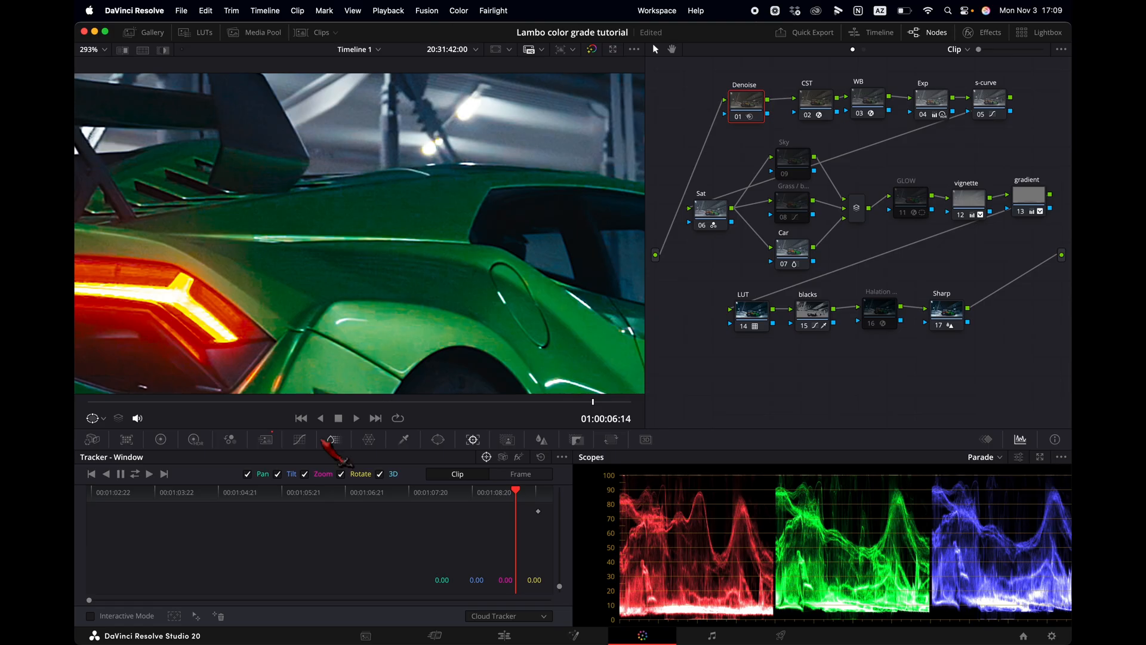
Step: Set Denoise spatial NR to Faster mode with luma and chroma thresholds of 20
{"action": "left_click", "coordinate": [265, 439]}
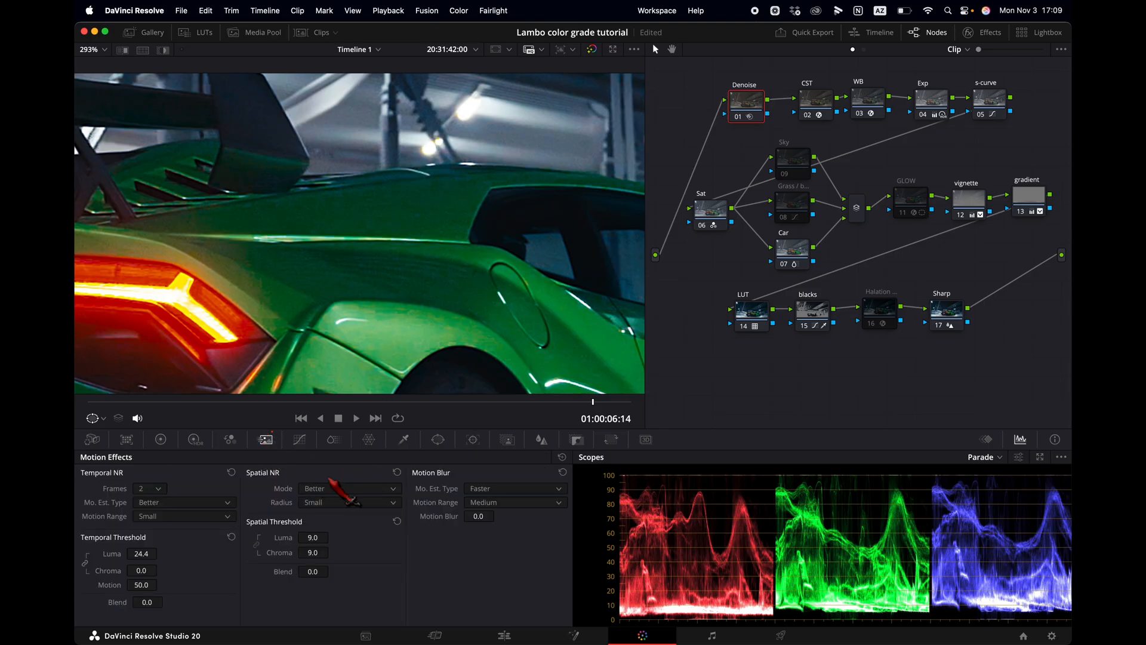
{"action": "left_click", "coordinate": [349, 489]}
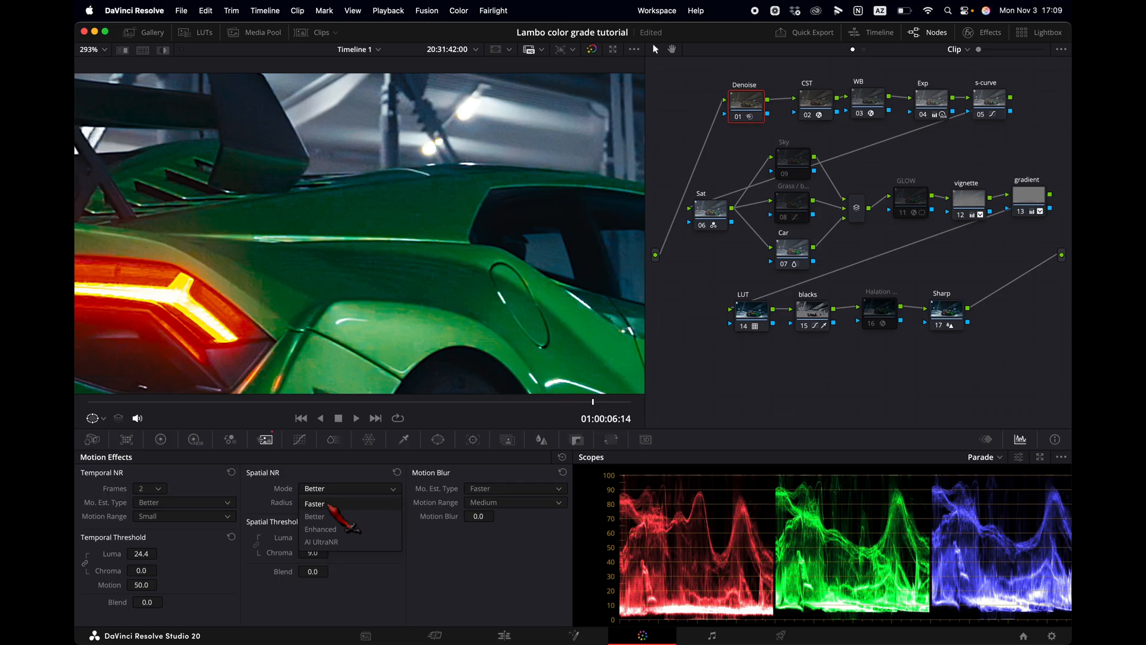
{"action": "left_click", "coordinate": [314, 502]}
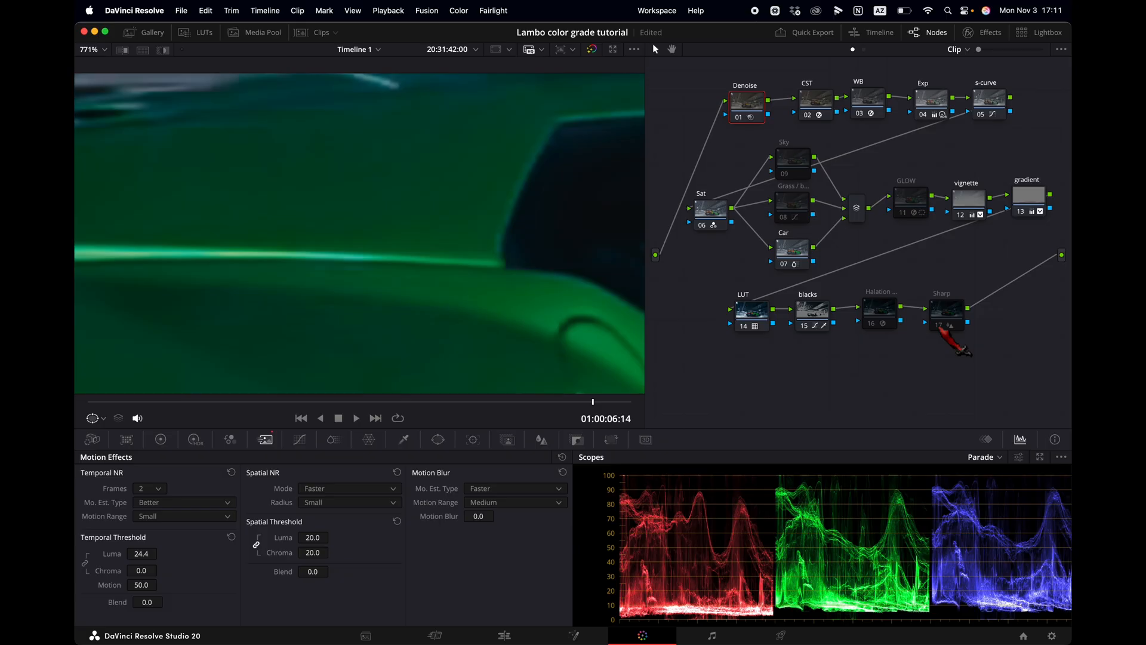
{"action": "left_click", "coordinate": [945, 313]}
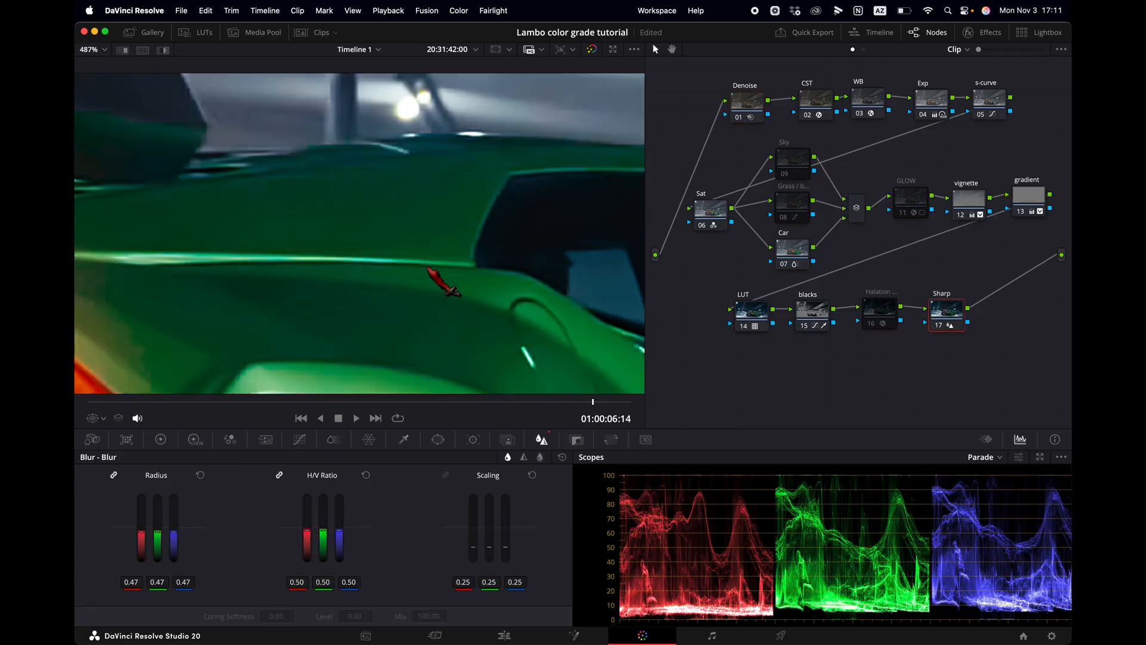